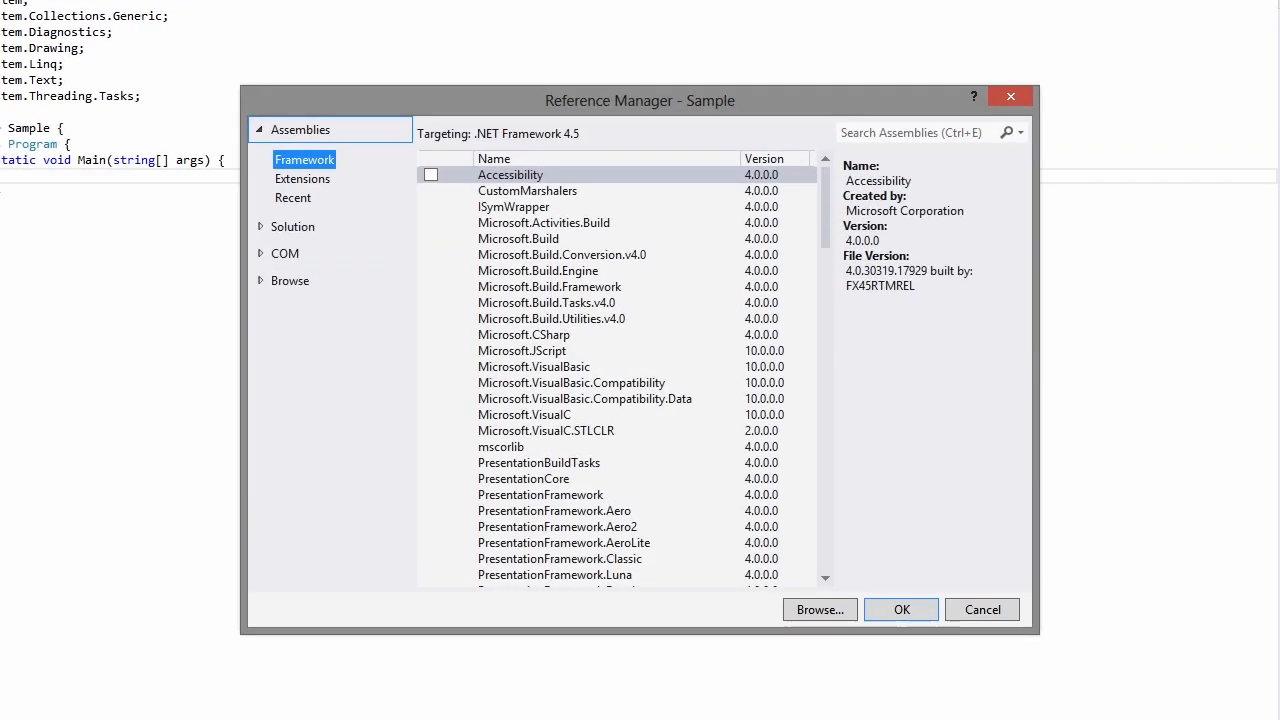
Reference DevExpress.Data, DevExpress.Office.Core, DevExpress.Spreadsheet.Core and DevExpress.Docs in the Sample project.
text(Data)
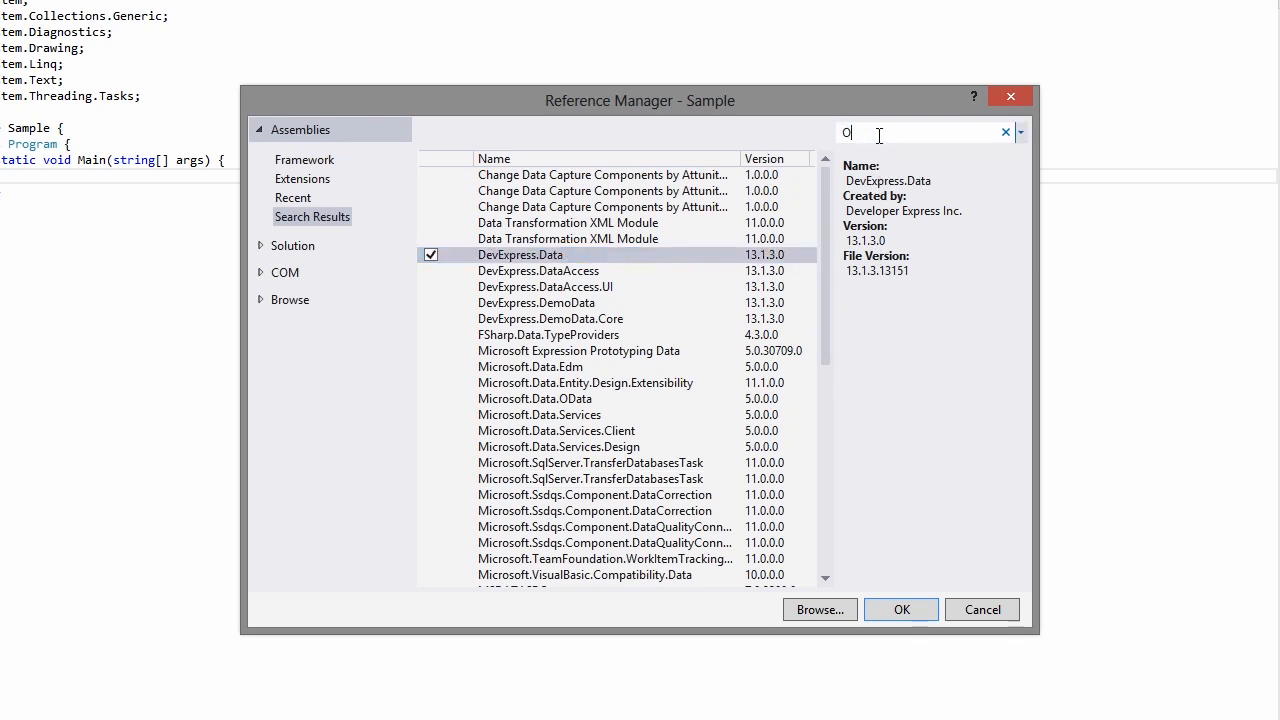
text(ffice)
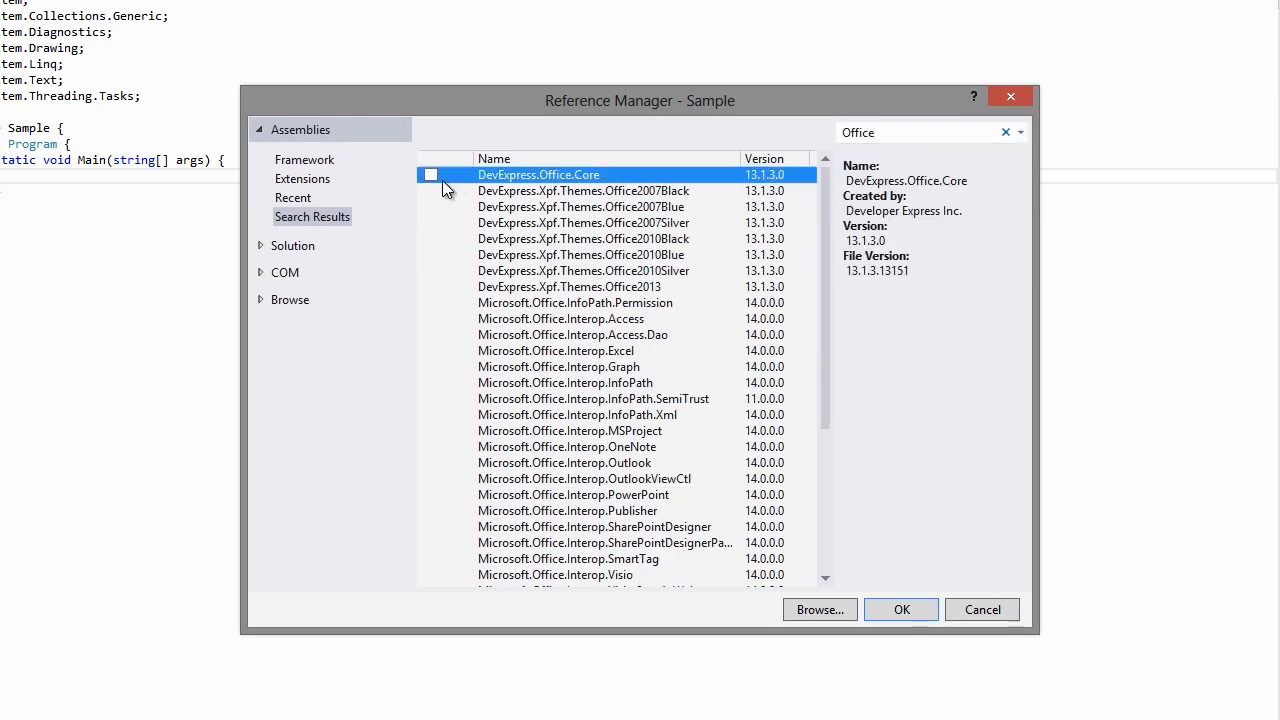
click(432, 174)
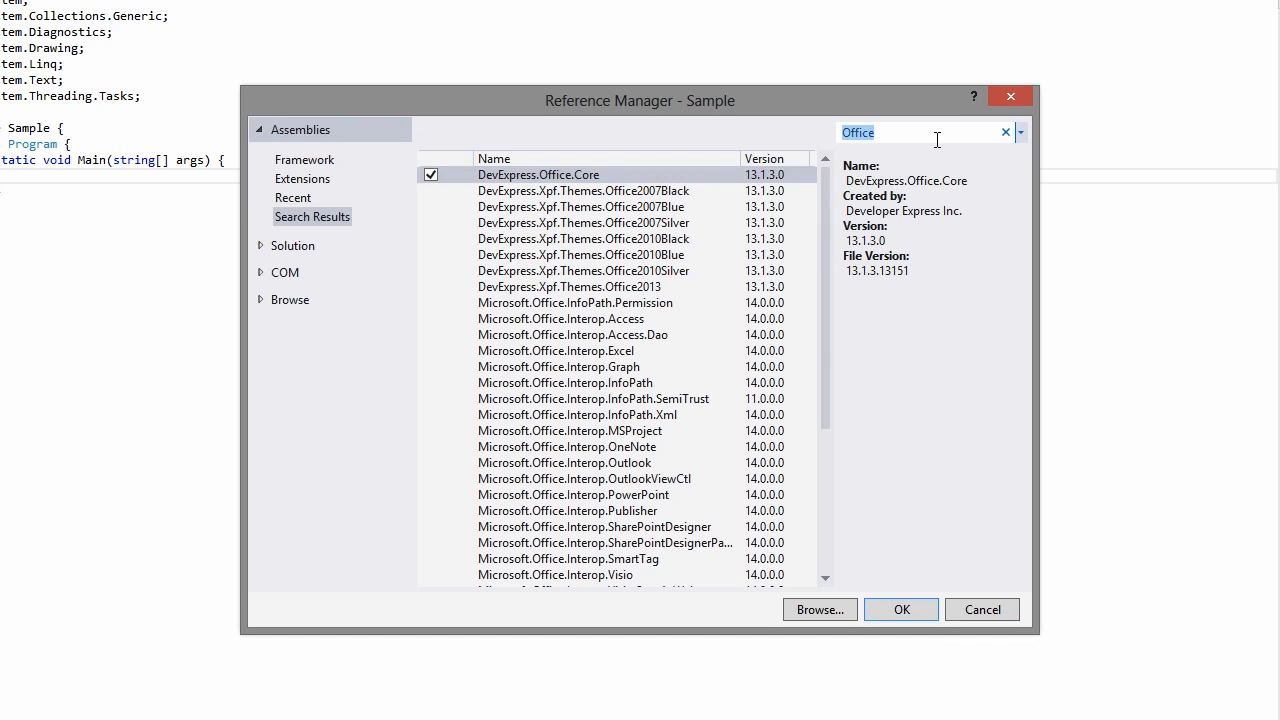
text(Spread)
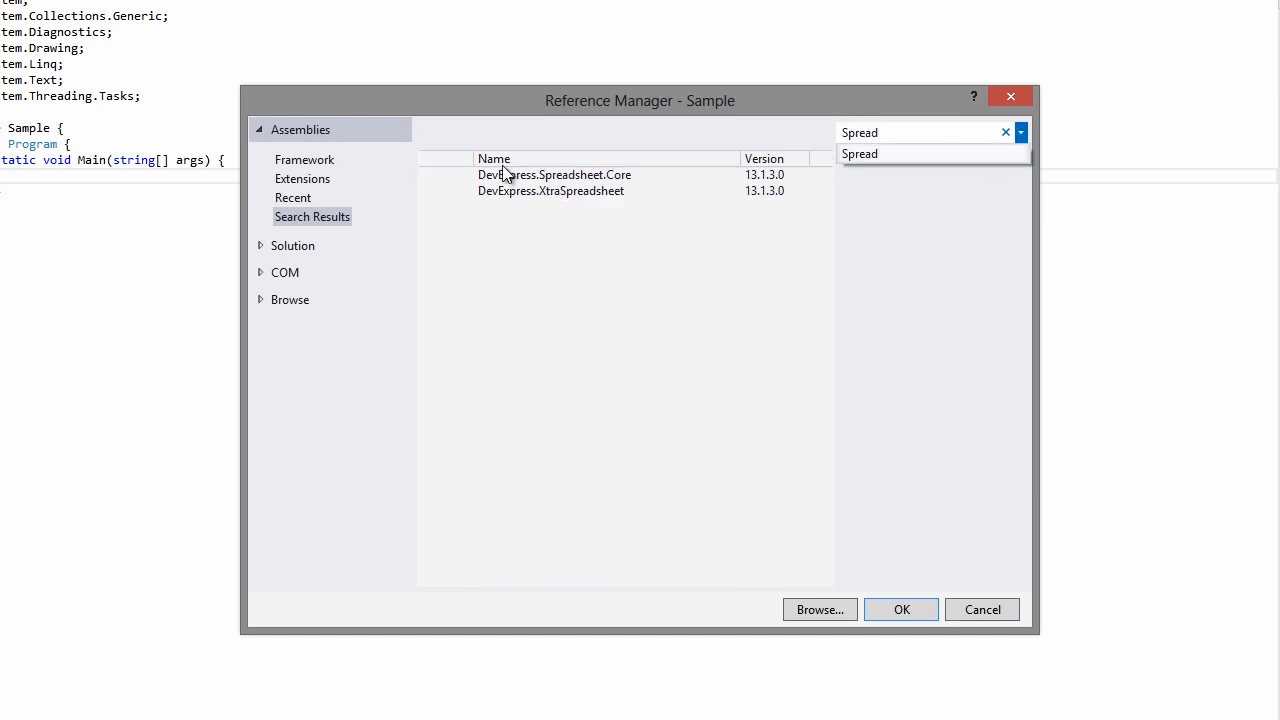
click(432, 174)
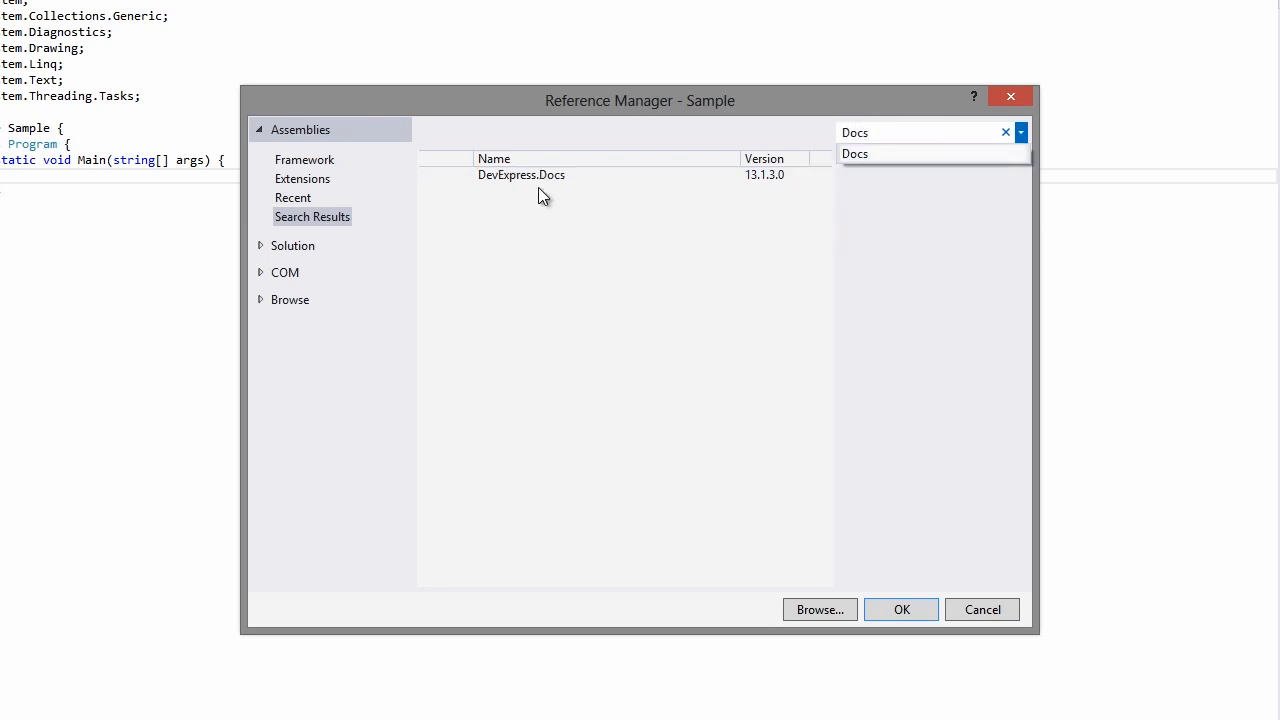
click(520, 174)
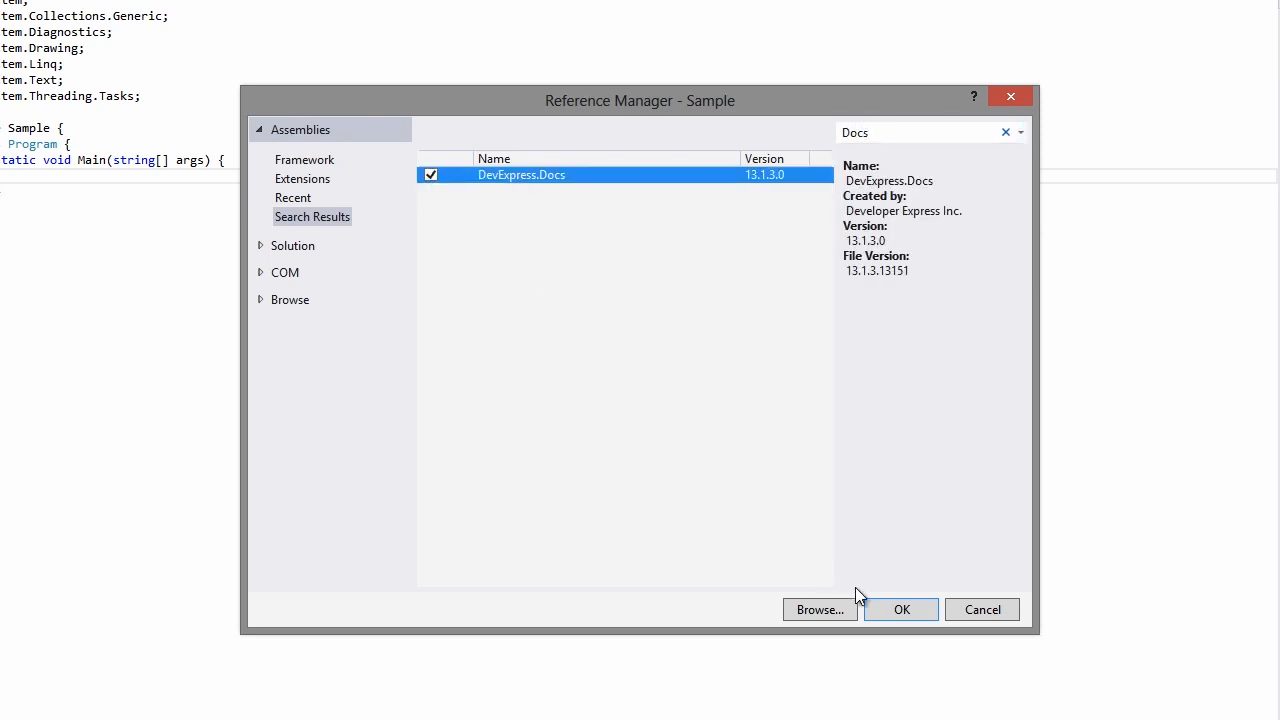
click(900, 608)
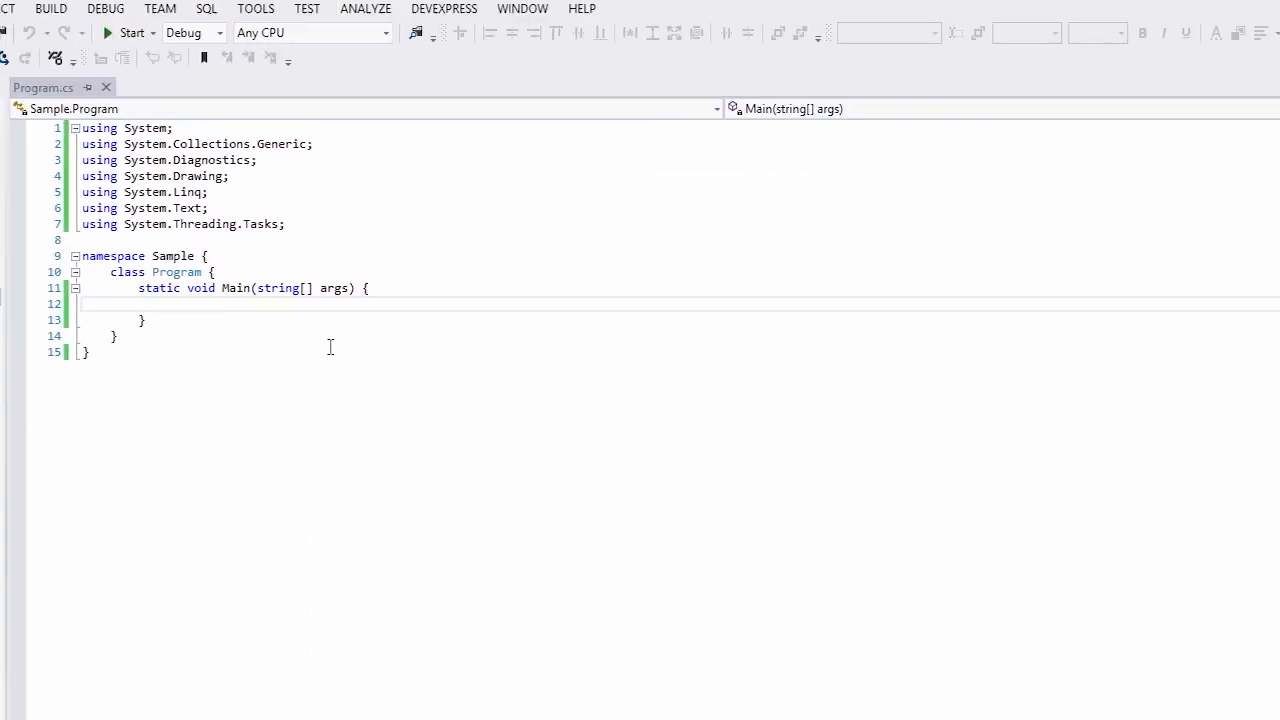
Declare 'Workbook book = new Workbook();' in Main with a using DevExpress.Spreadsheet directive.
text(Wo)
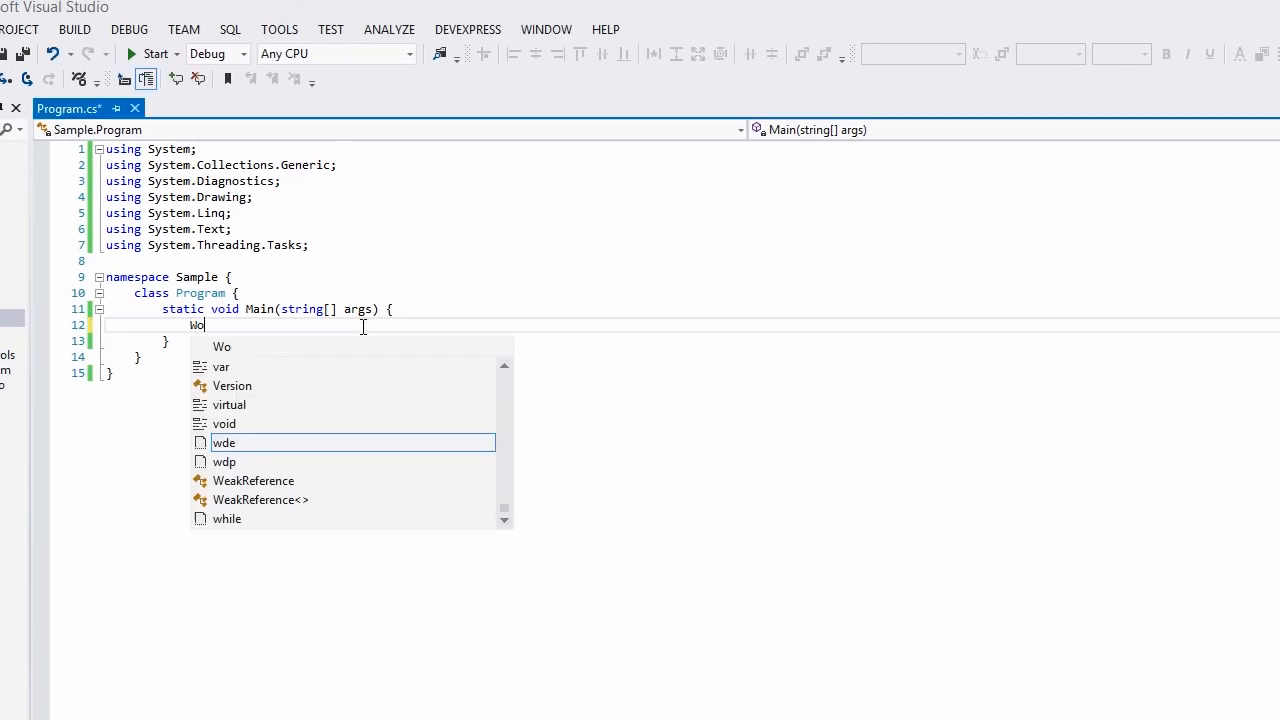
text(Workbook book =)
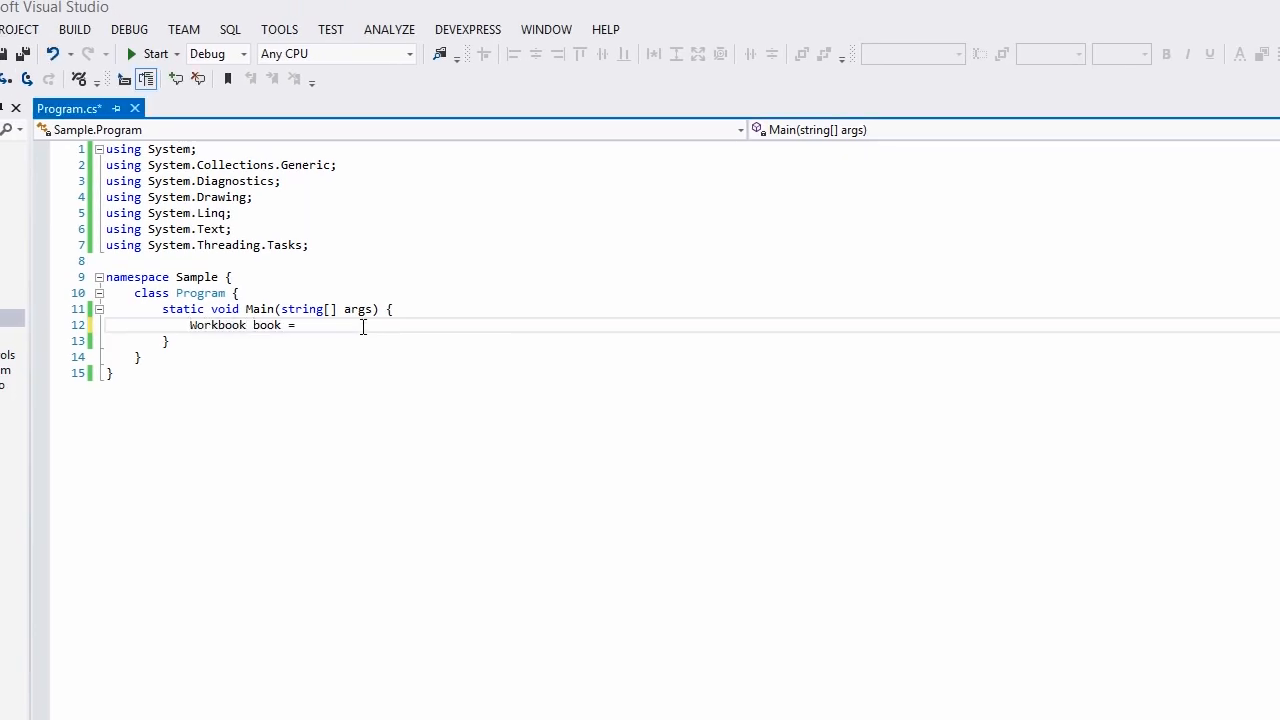
text(new Workbook)
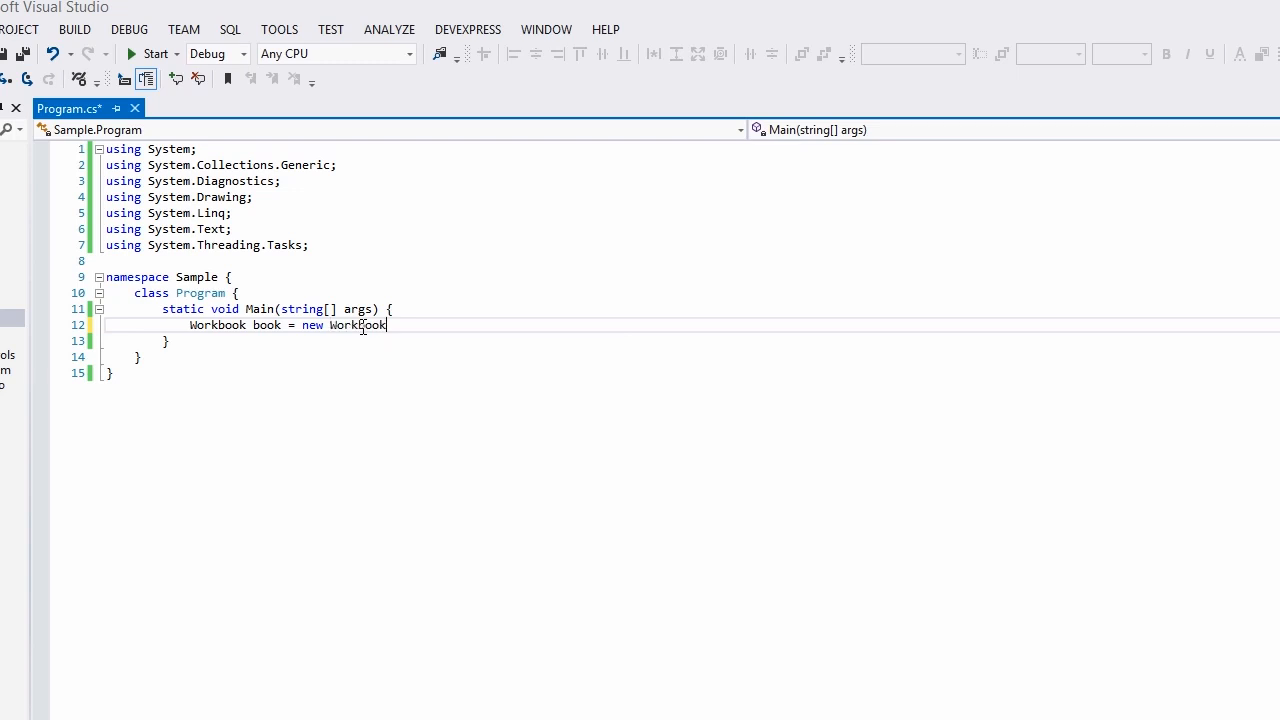
text(();)
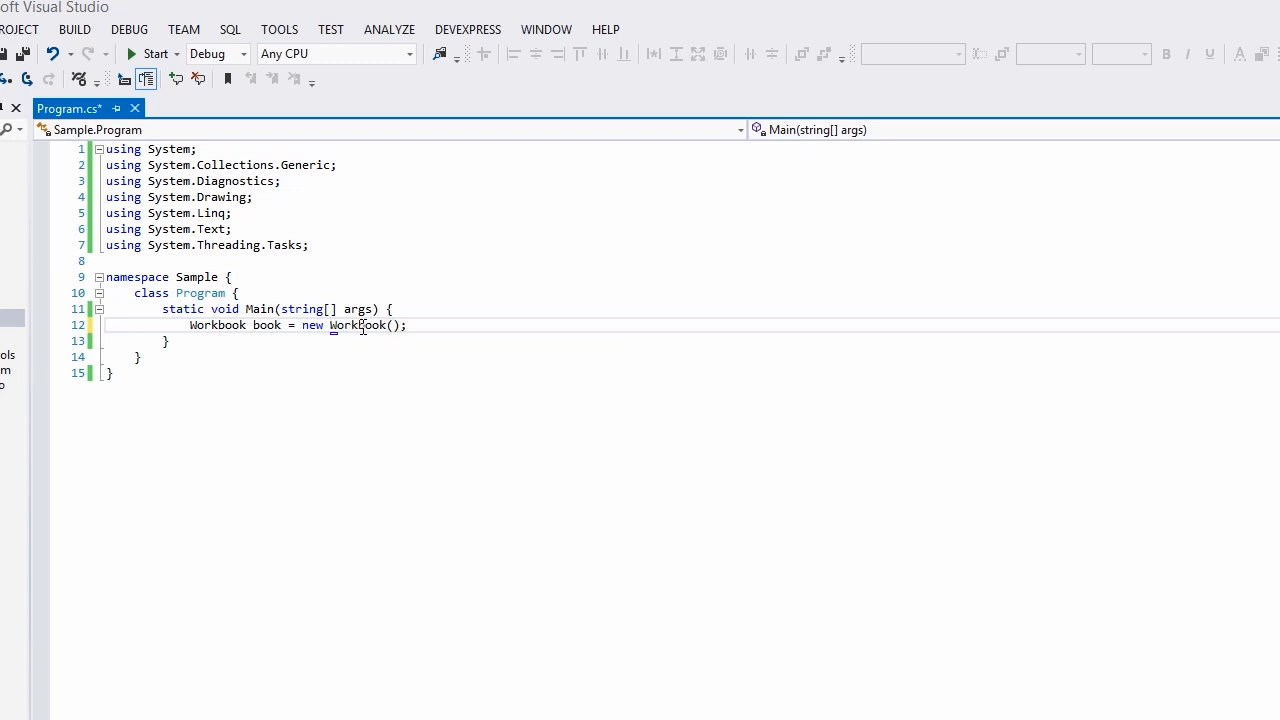
click(340, 344)
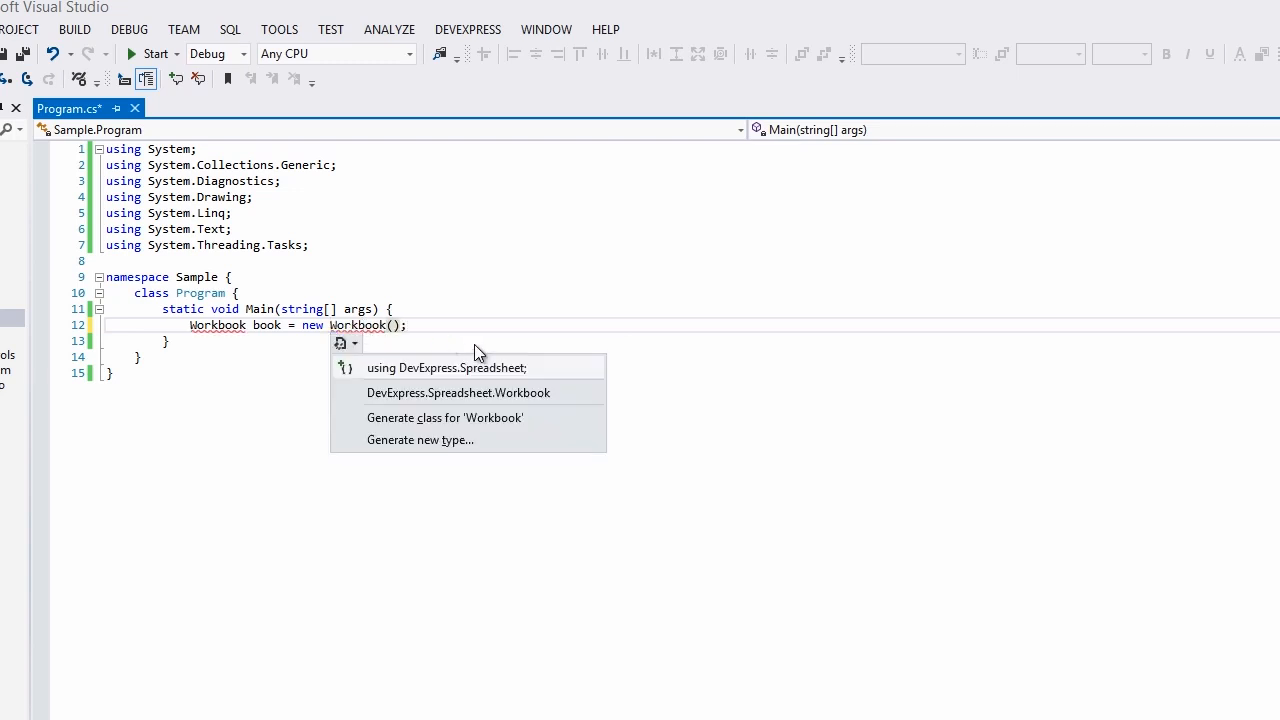
click(446, 368)
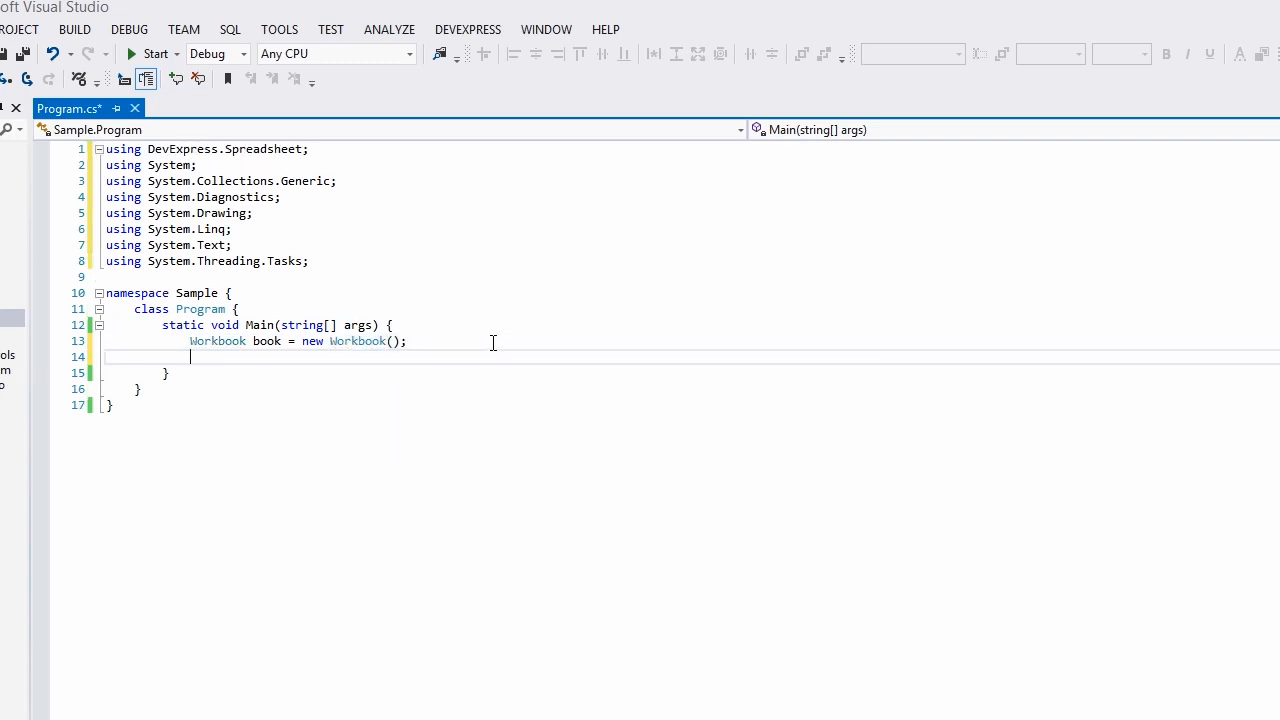
Assign "Hello" to book.Worksheets[0].Cells["A1"].Value and save the file.
text(book)
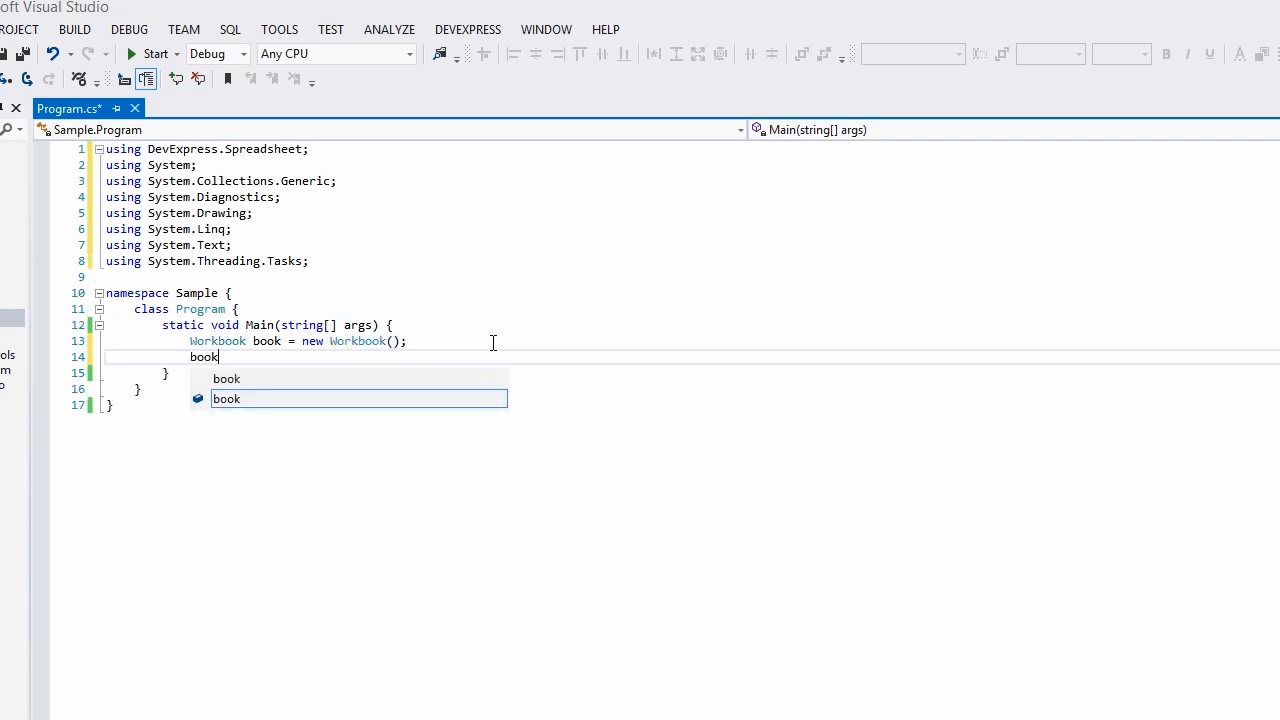
text(.)
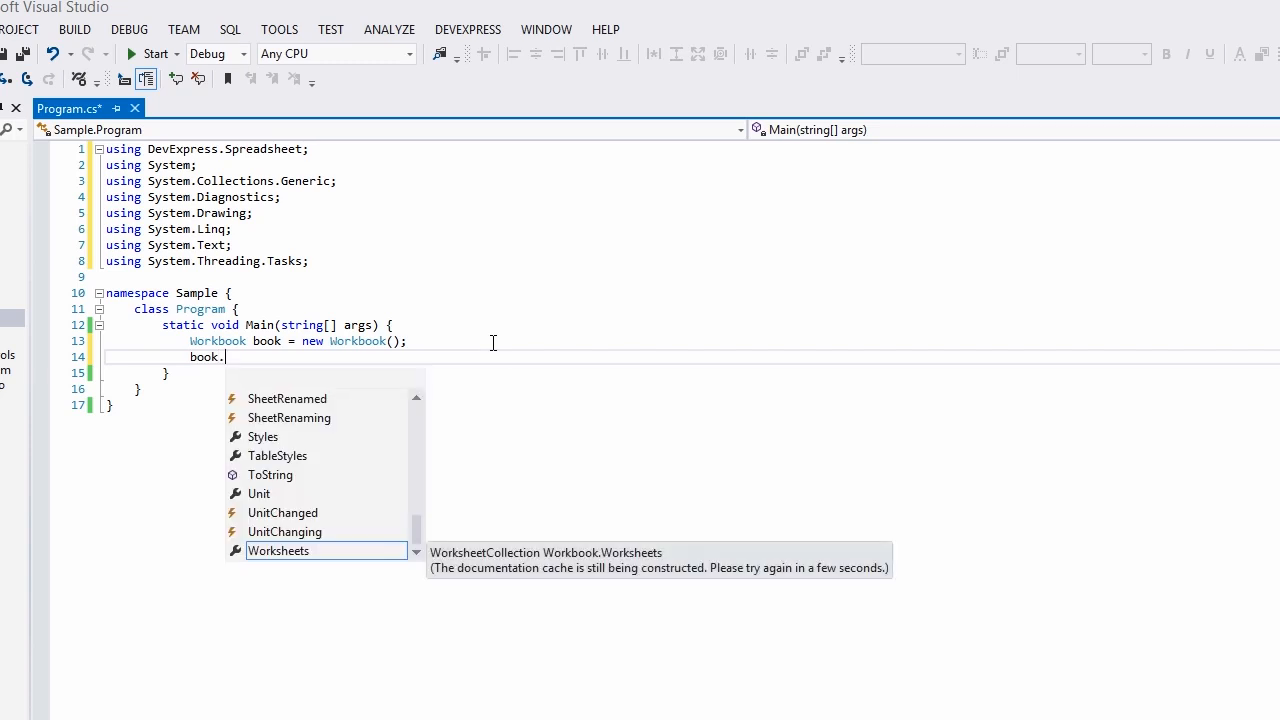
text(Worksheets[0])
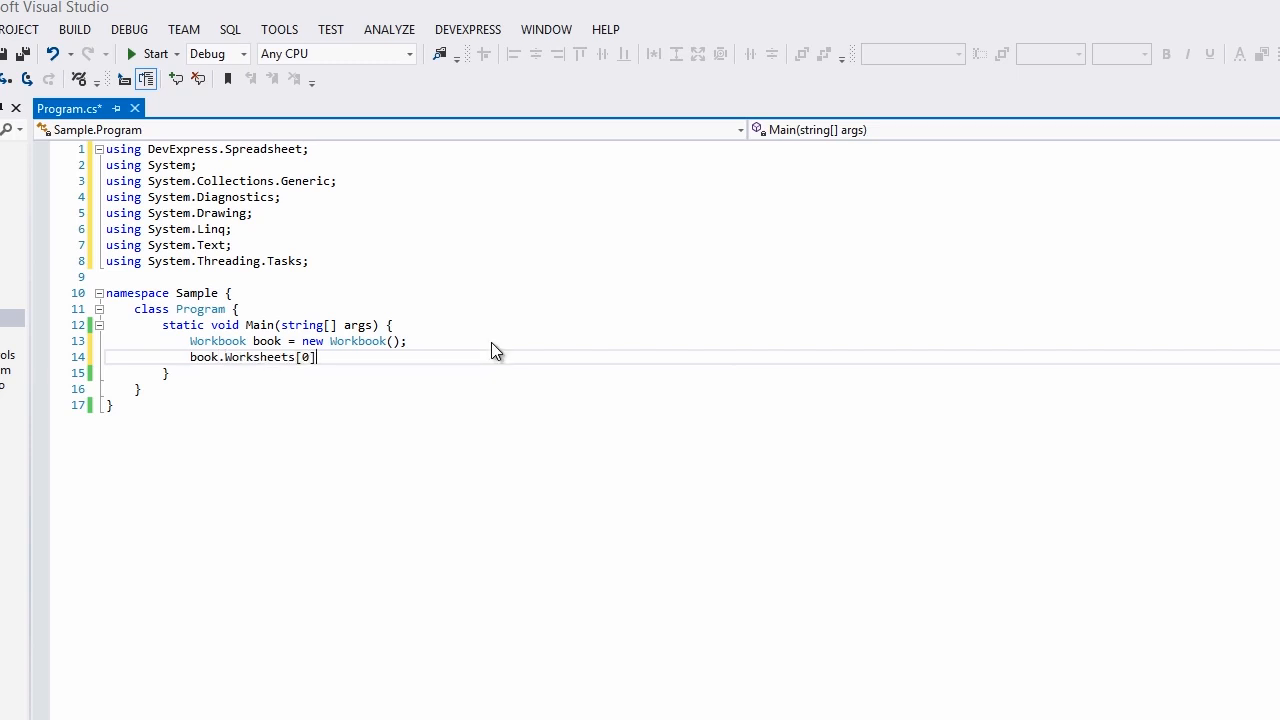
text(.Cells[)
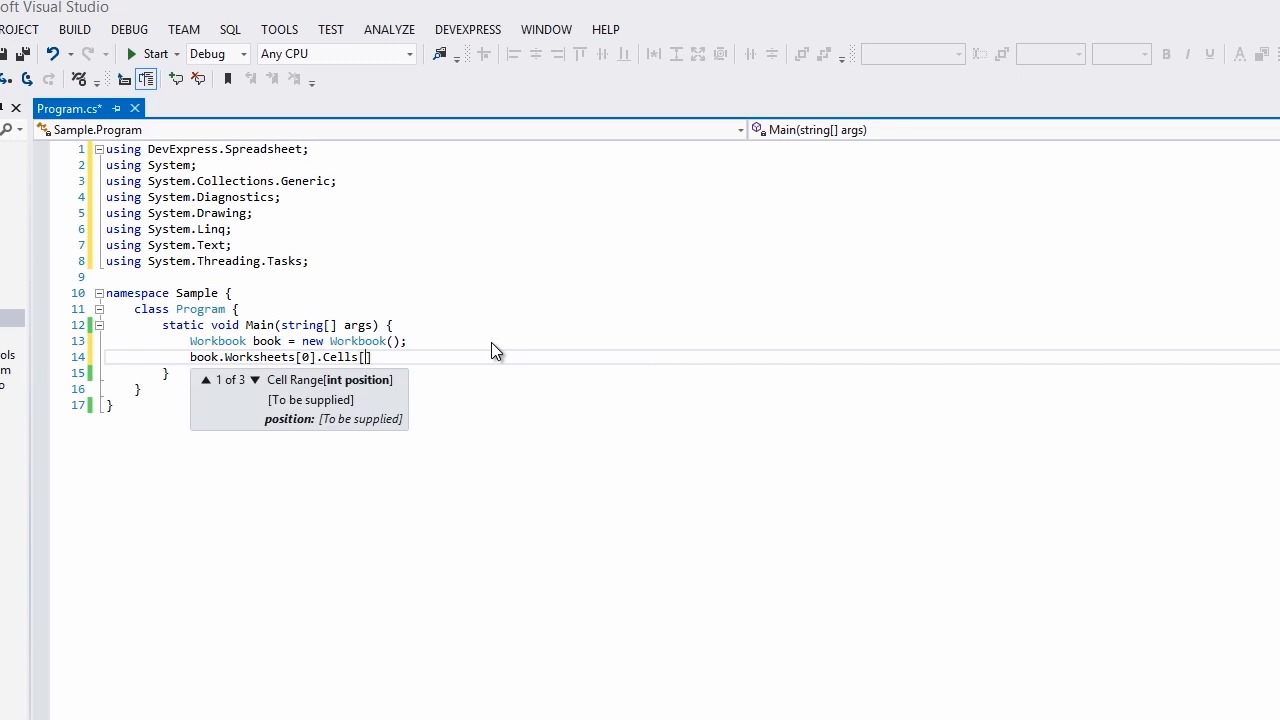
text("A1")
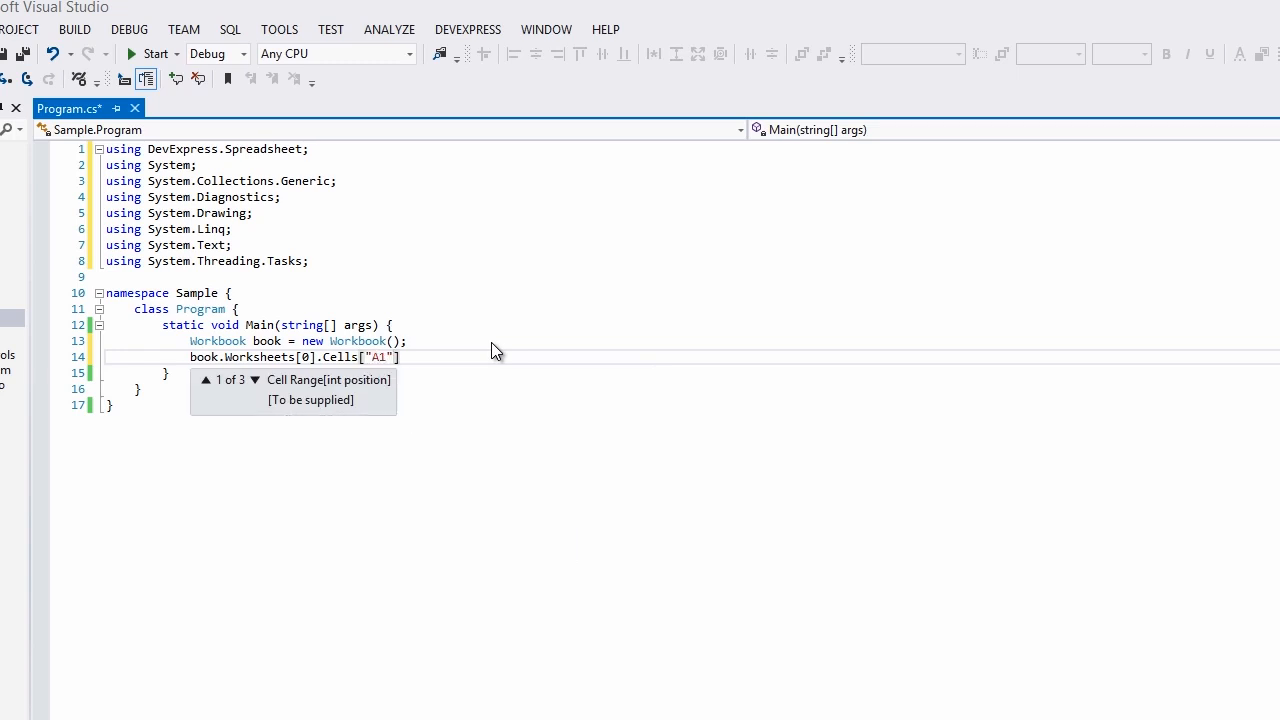
text(.Value =)
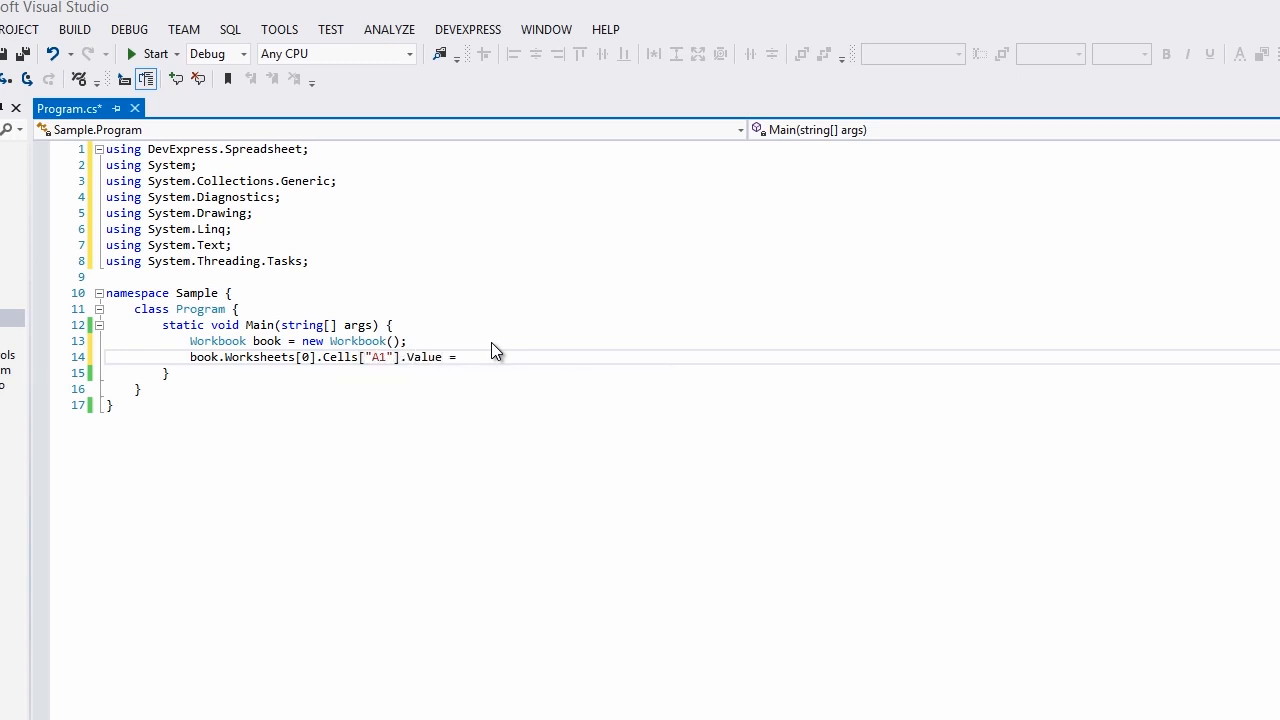
text("Hello";)
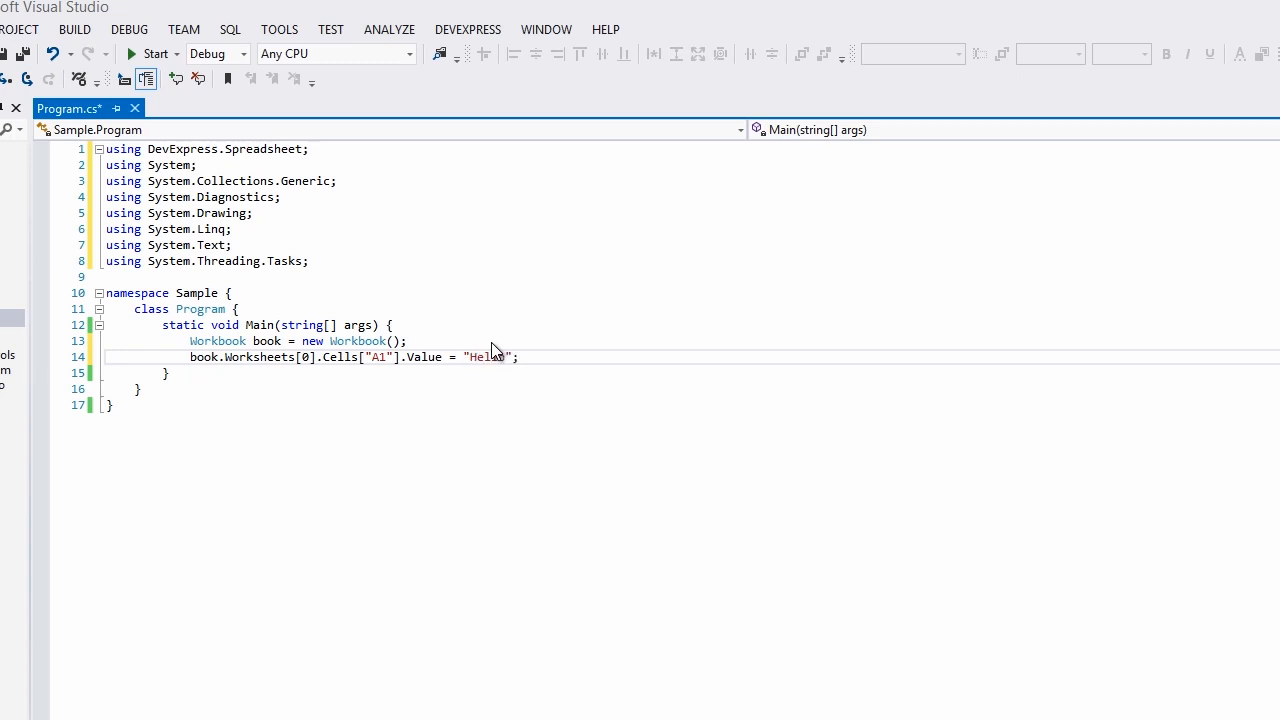
key(ctrl+s)
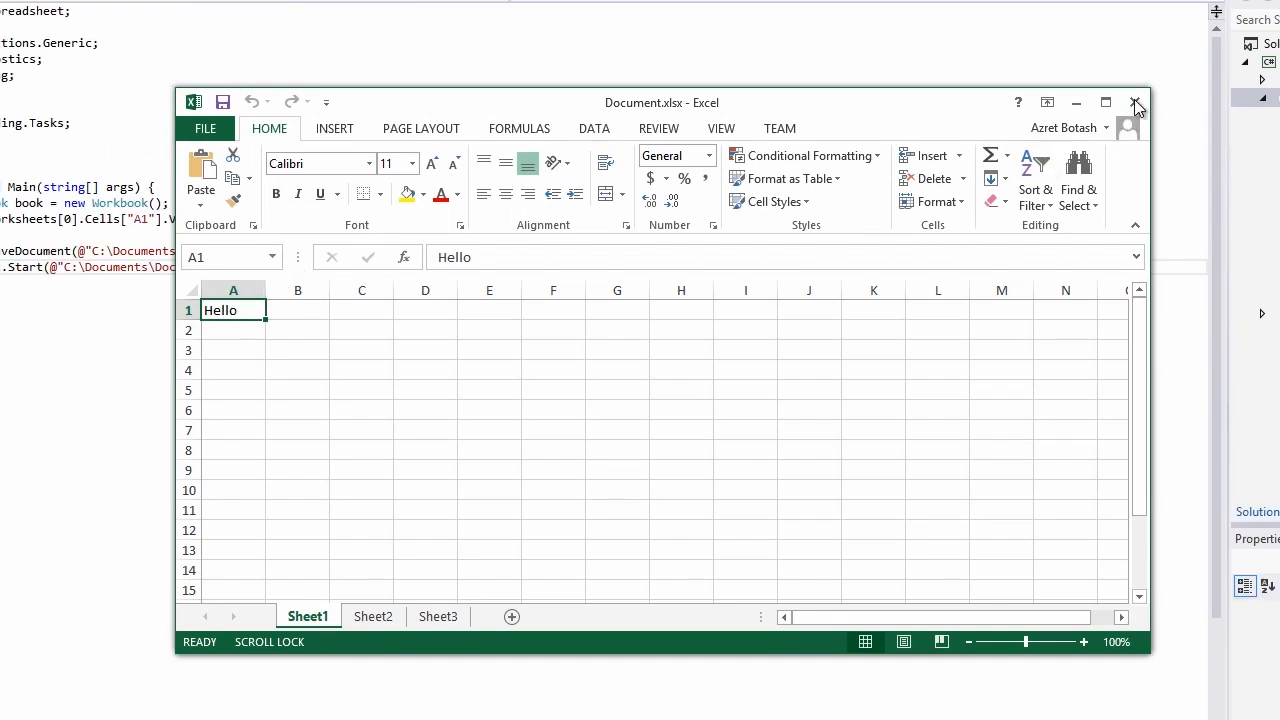
Close Document.xlsx and review the Double.MaxValue and true assignments to B7 and B5.
click(1136, 102)
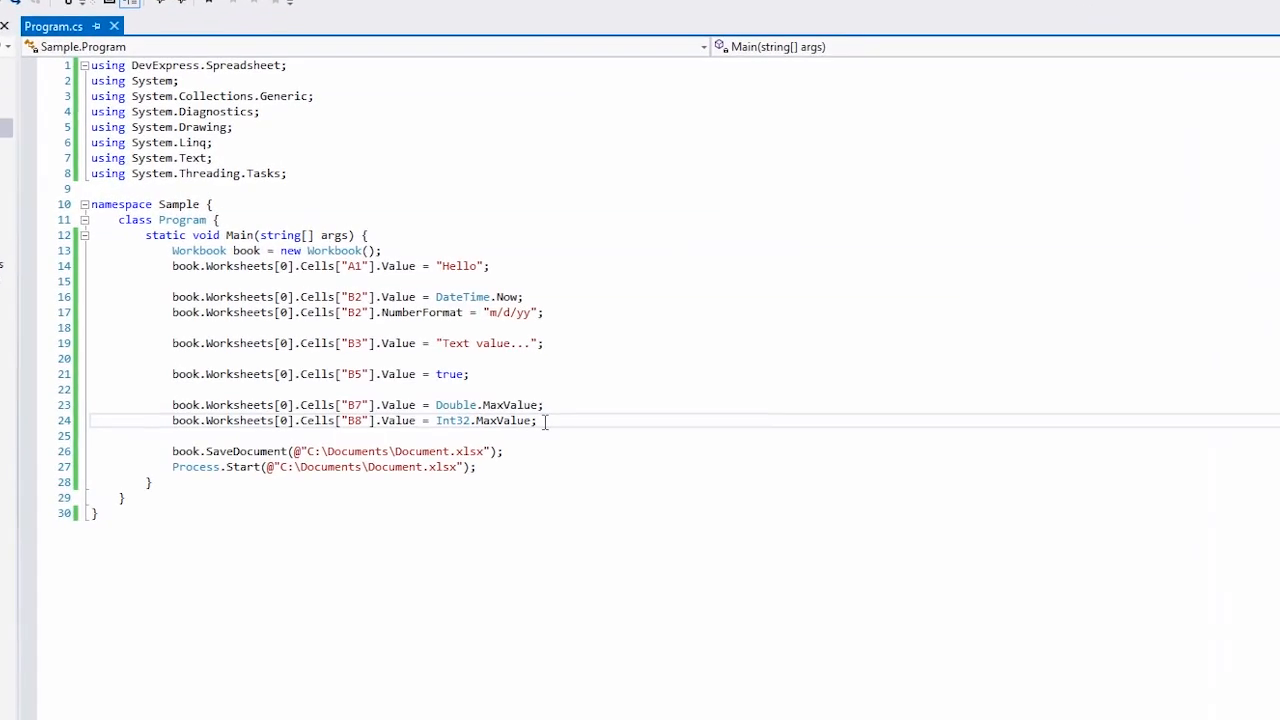
double_click(490, 420)
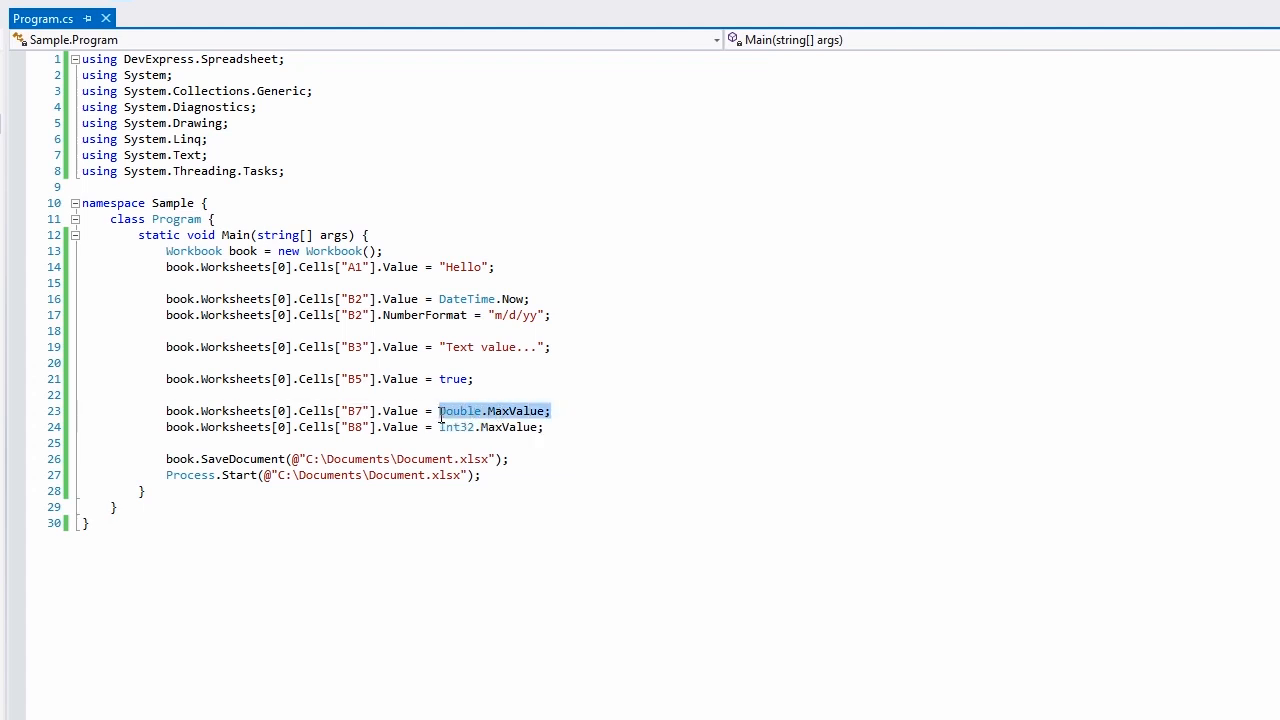
click(460, 378)
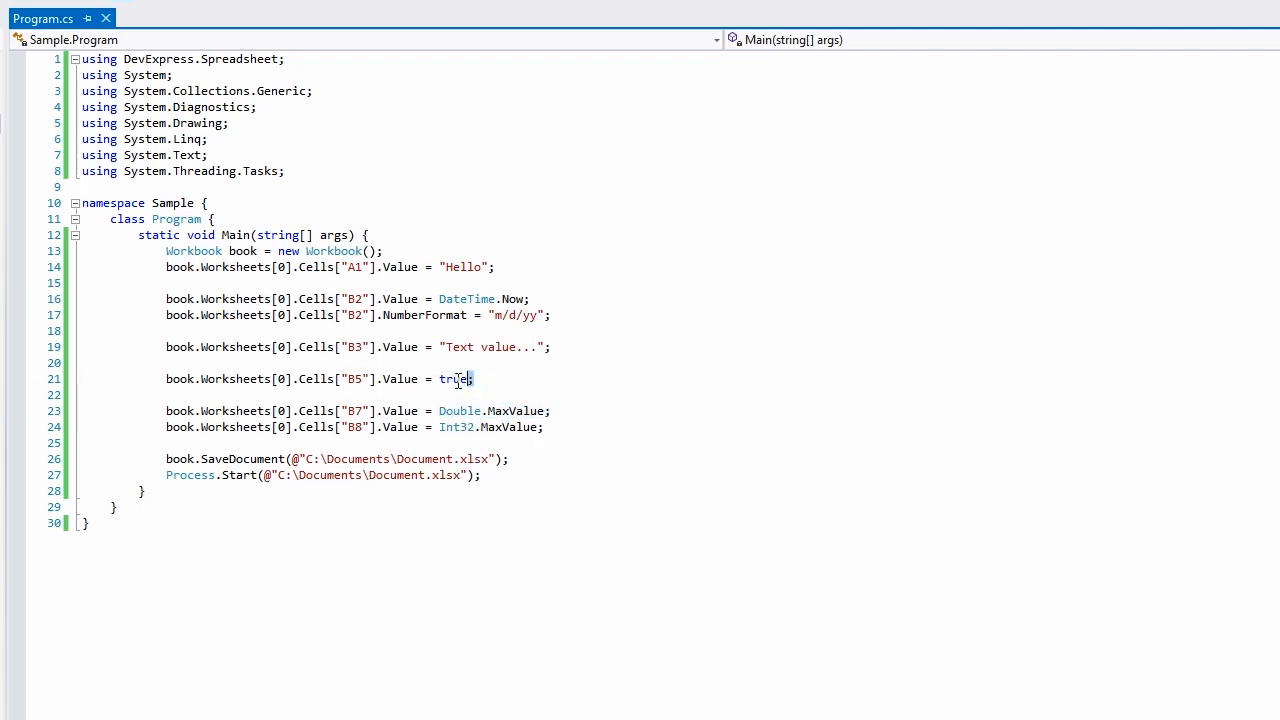
double_click(454, 378)
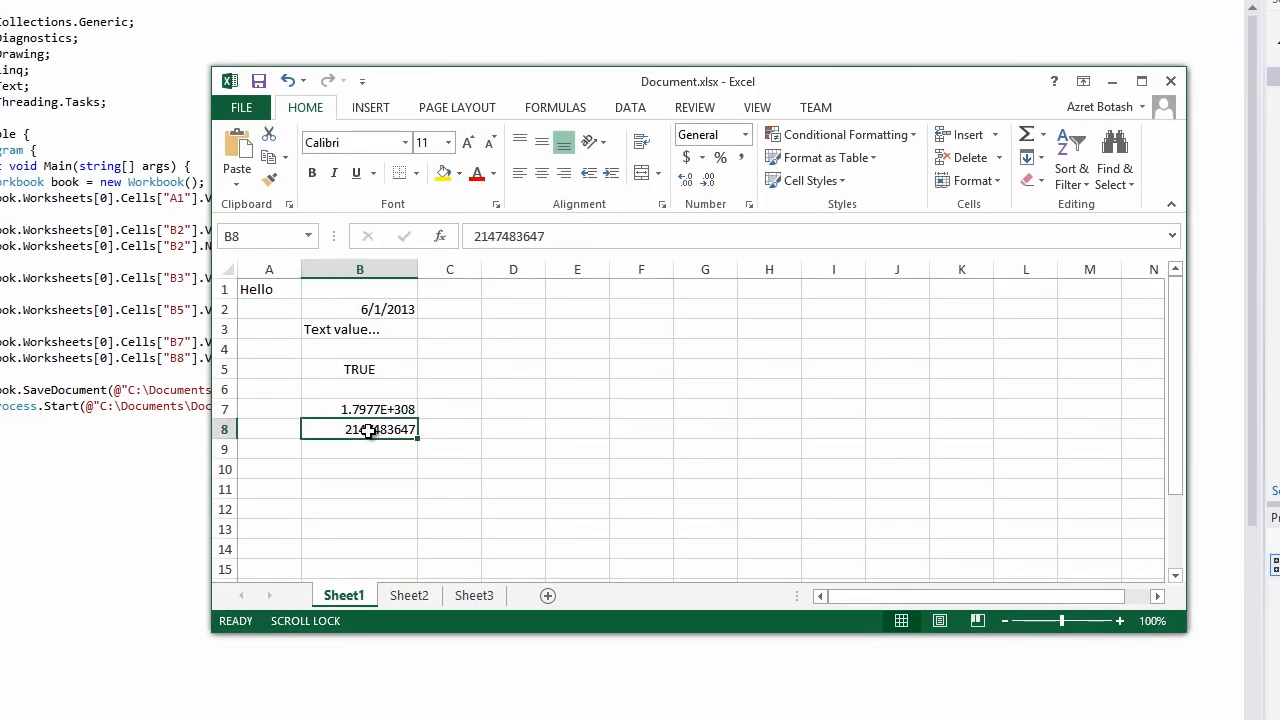
Inspect the maximum double in B7 and TRUE in B5 of the regenerated workbook.
click(360, 408)
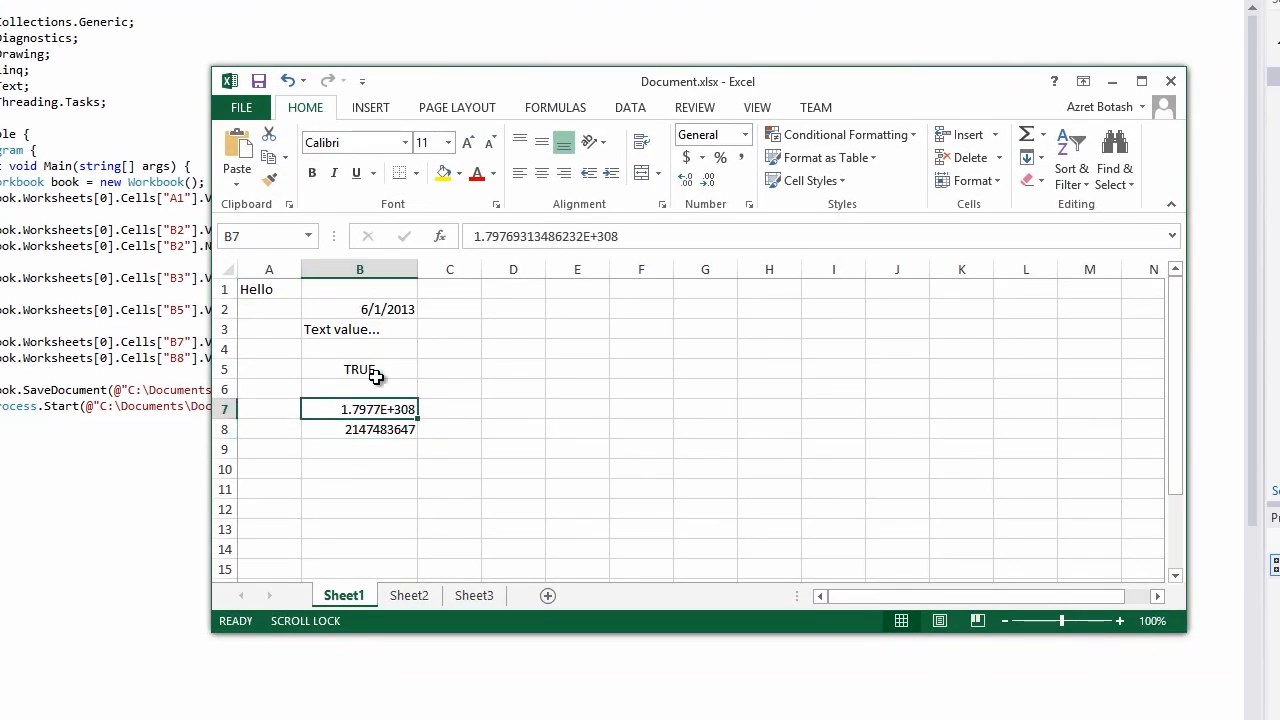
click(360, 308)
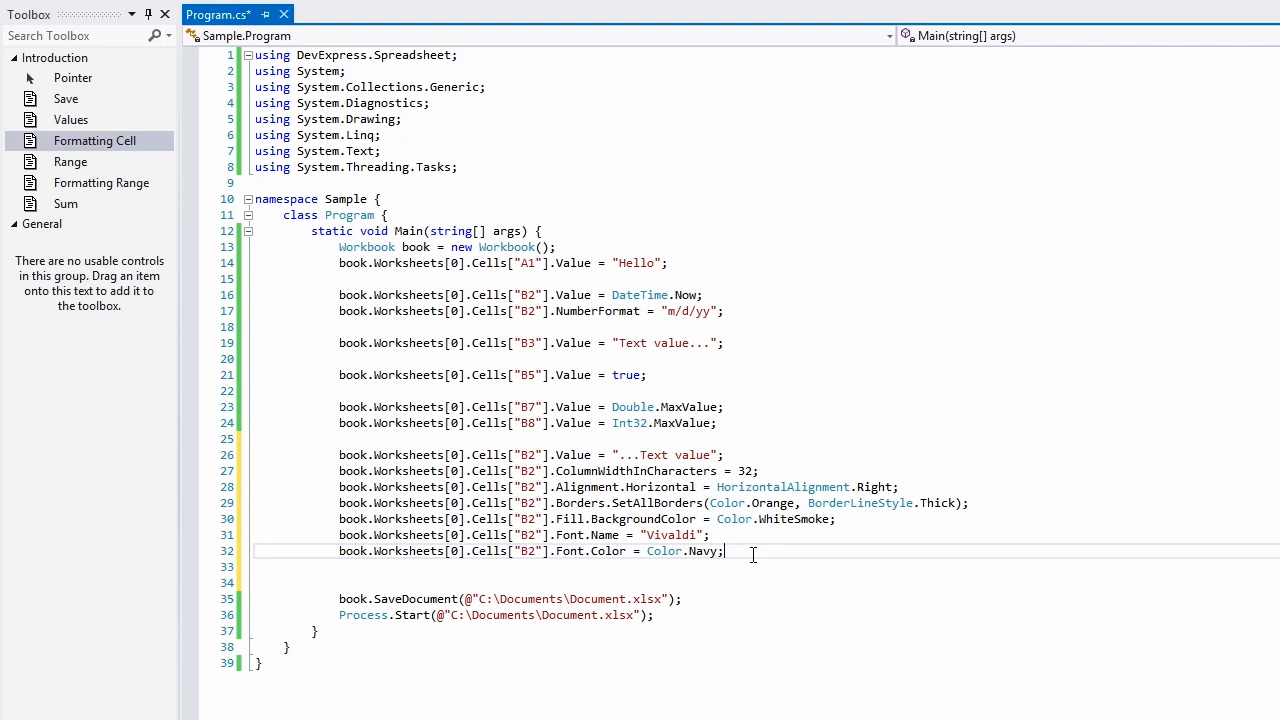
Review B2's Right alignment, Borders and BackgroundColor fill lines in the formatting code.
double_click(636, 470)
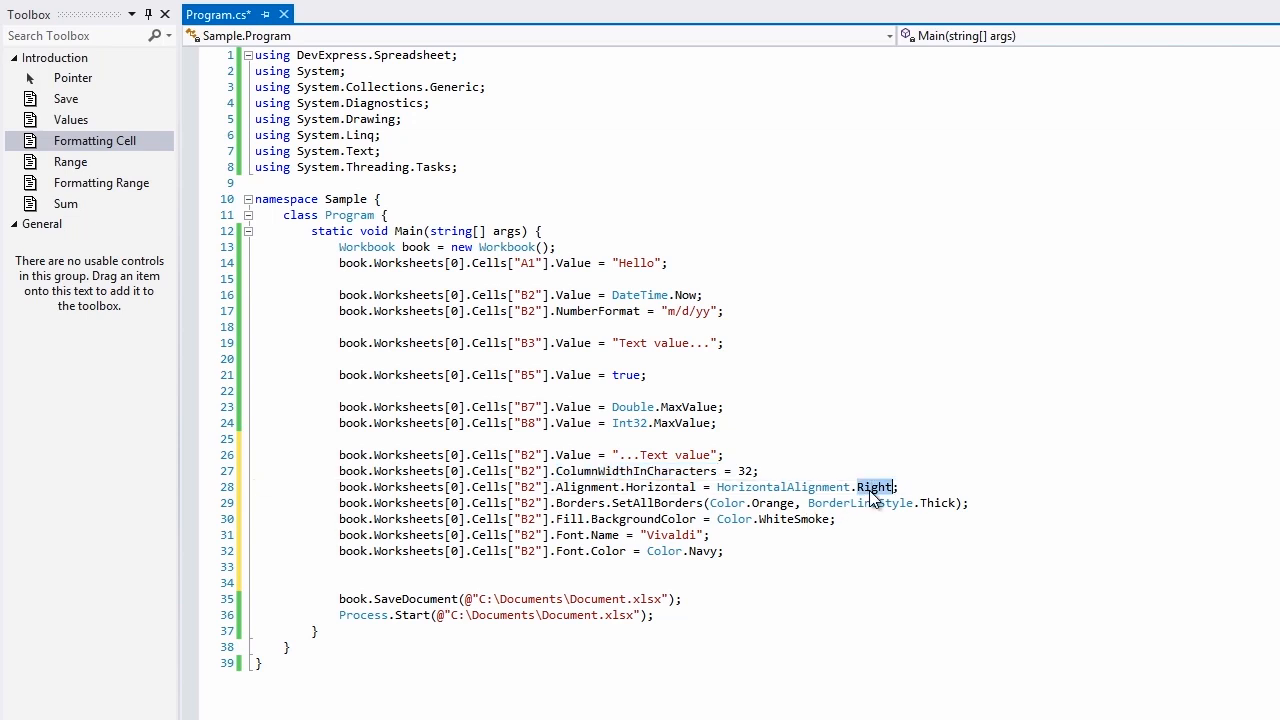
double_click(580, 504)
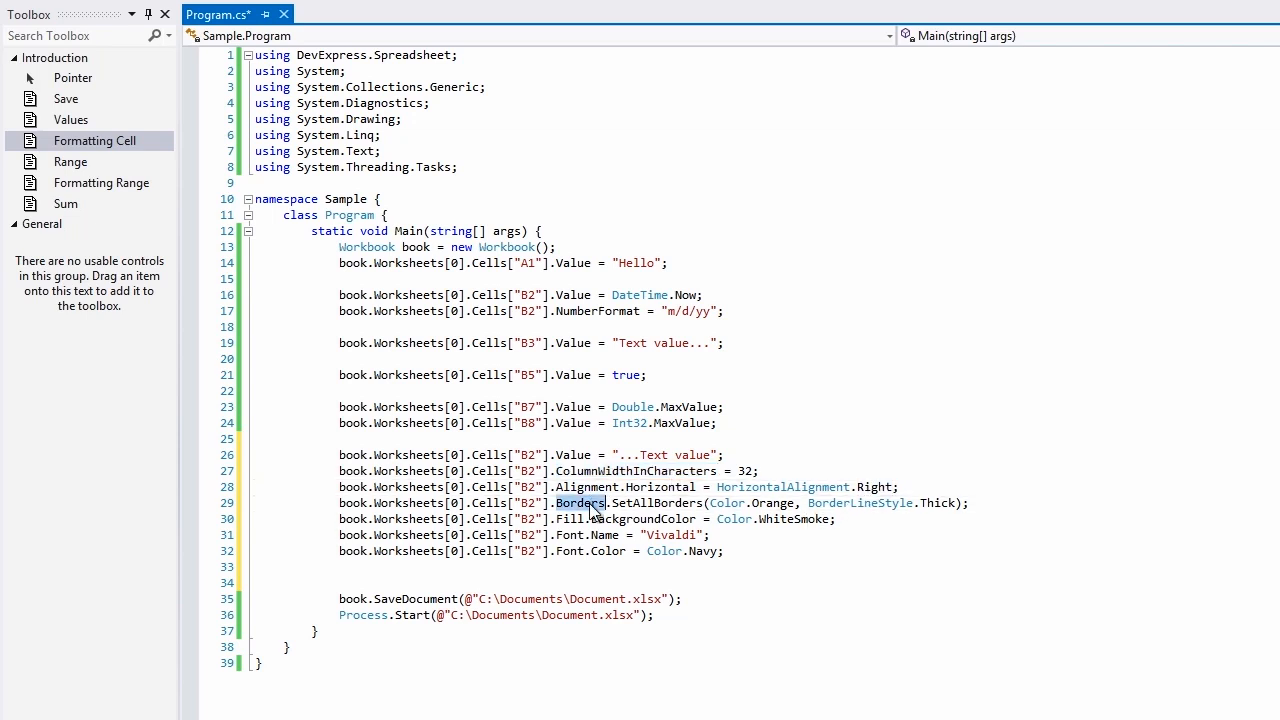
click(644, 520)
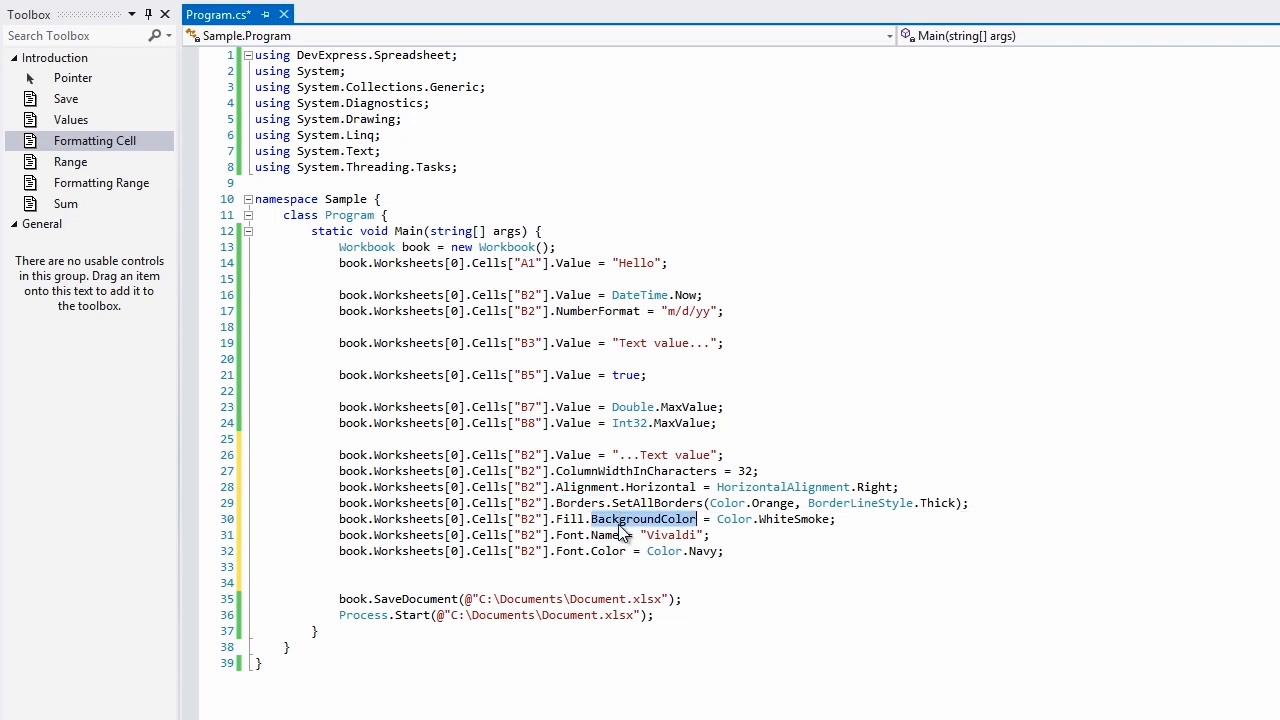